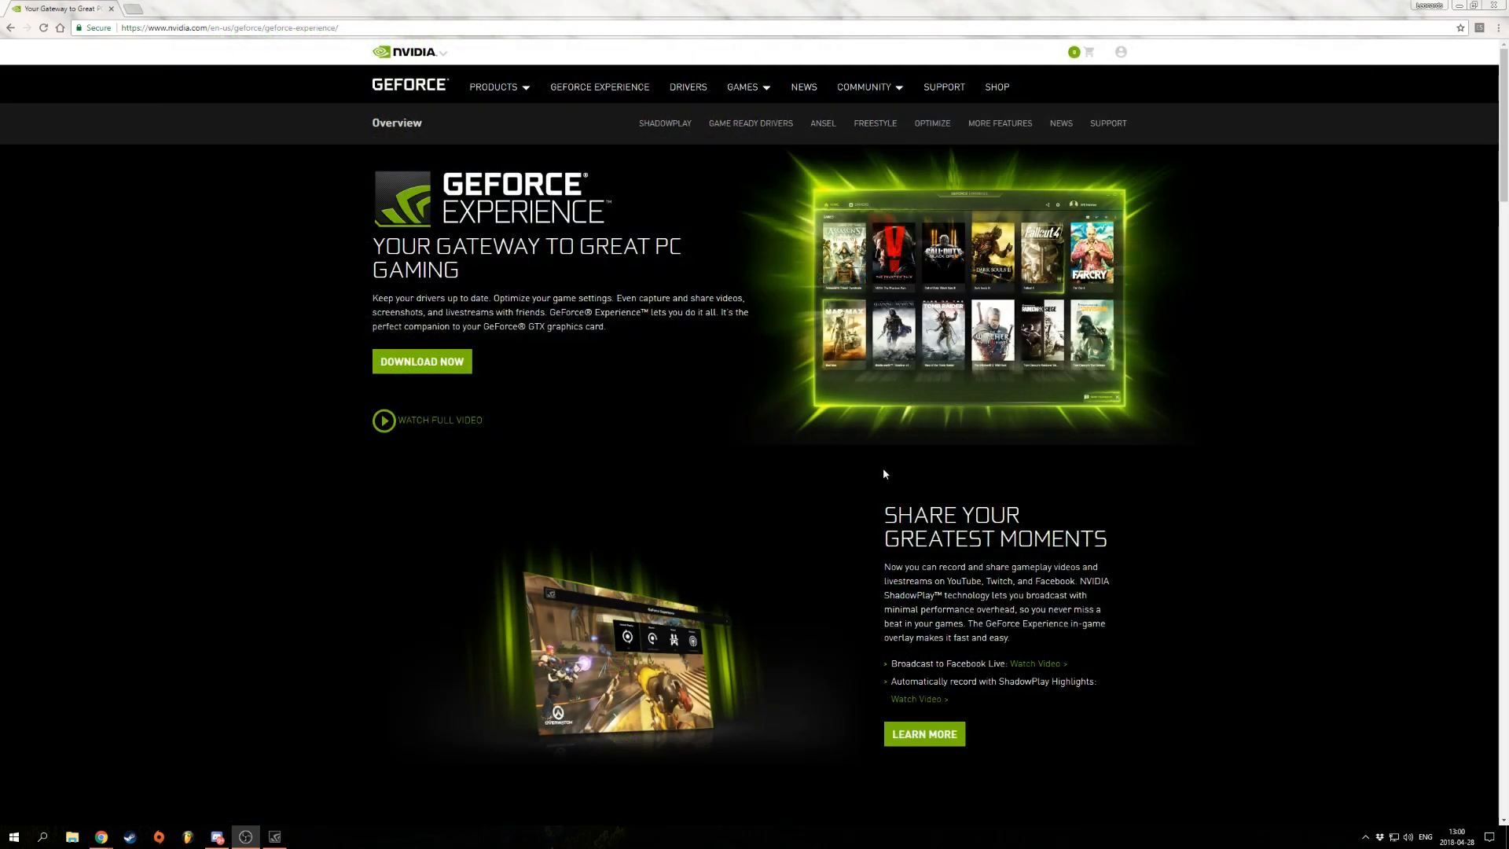
mouse_move(570, 428)
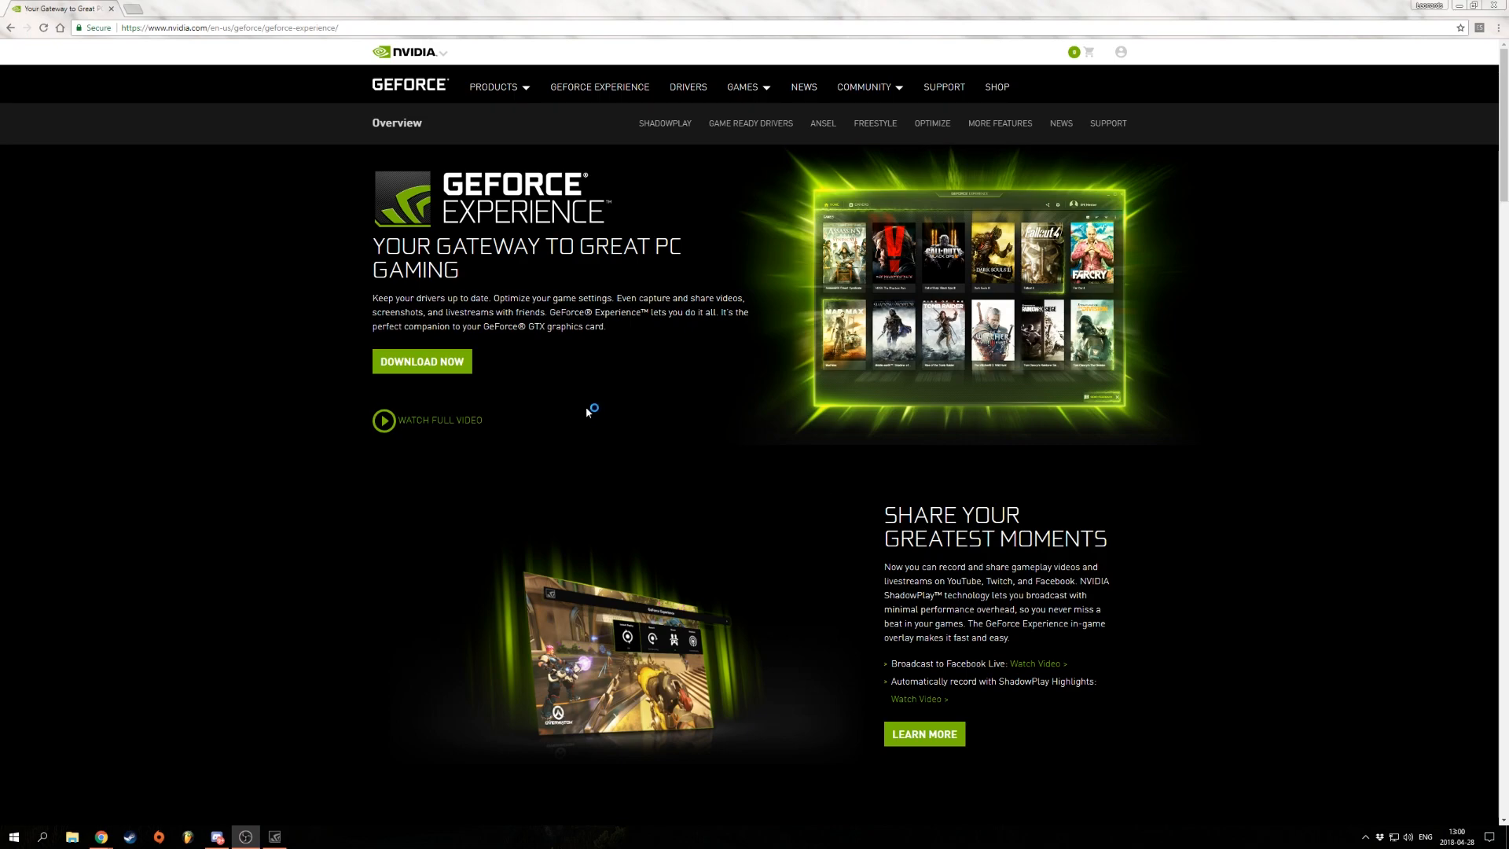
mouse_move(414, 375)
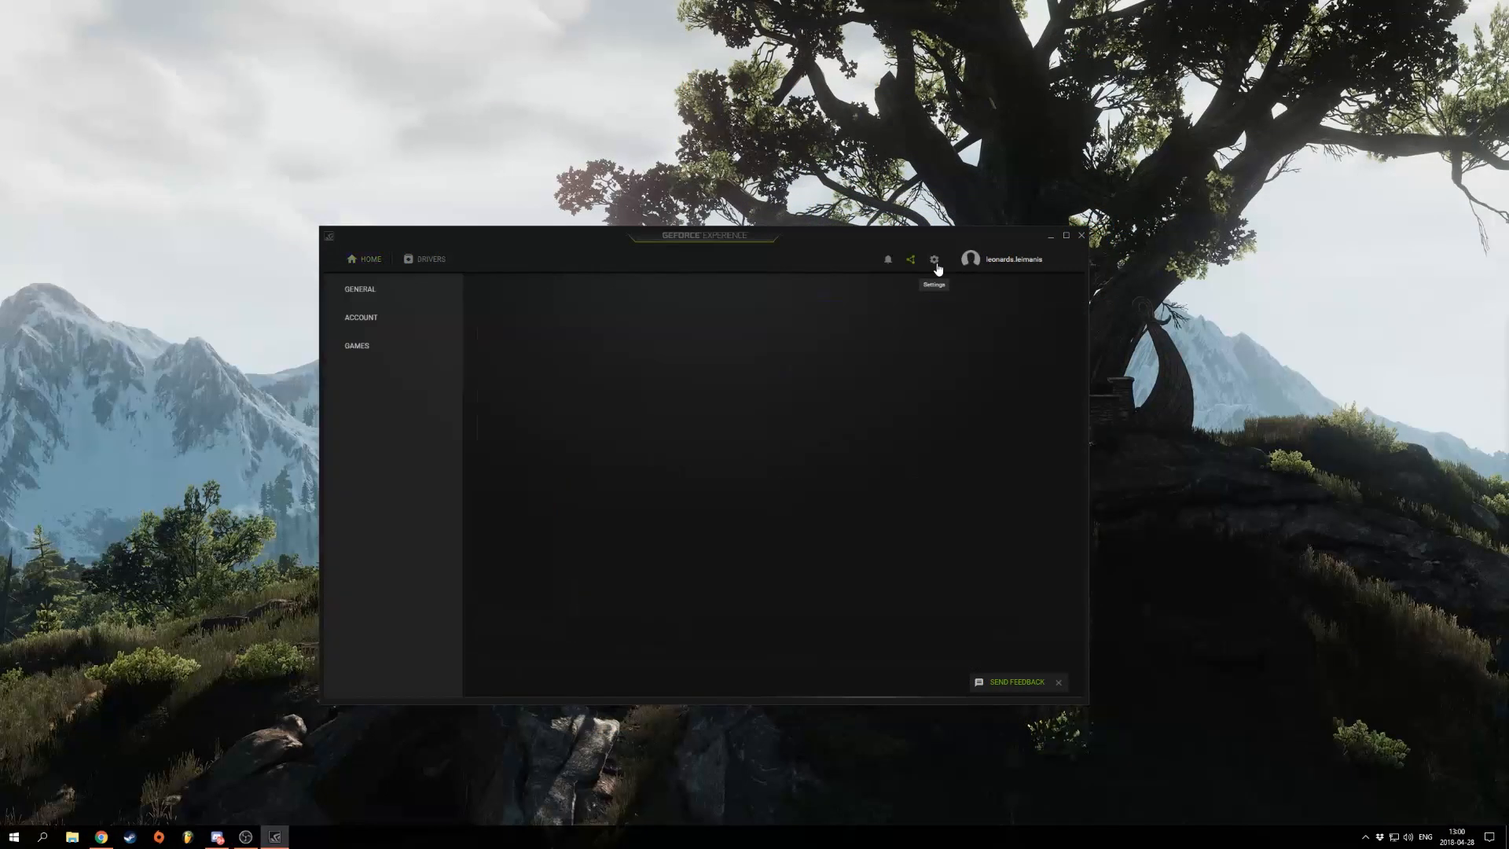
Confirm GameStream is on under SHIELD, check the scanned games, then return to SHIELD
left_click(357, 373)
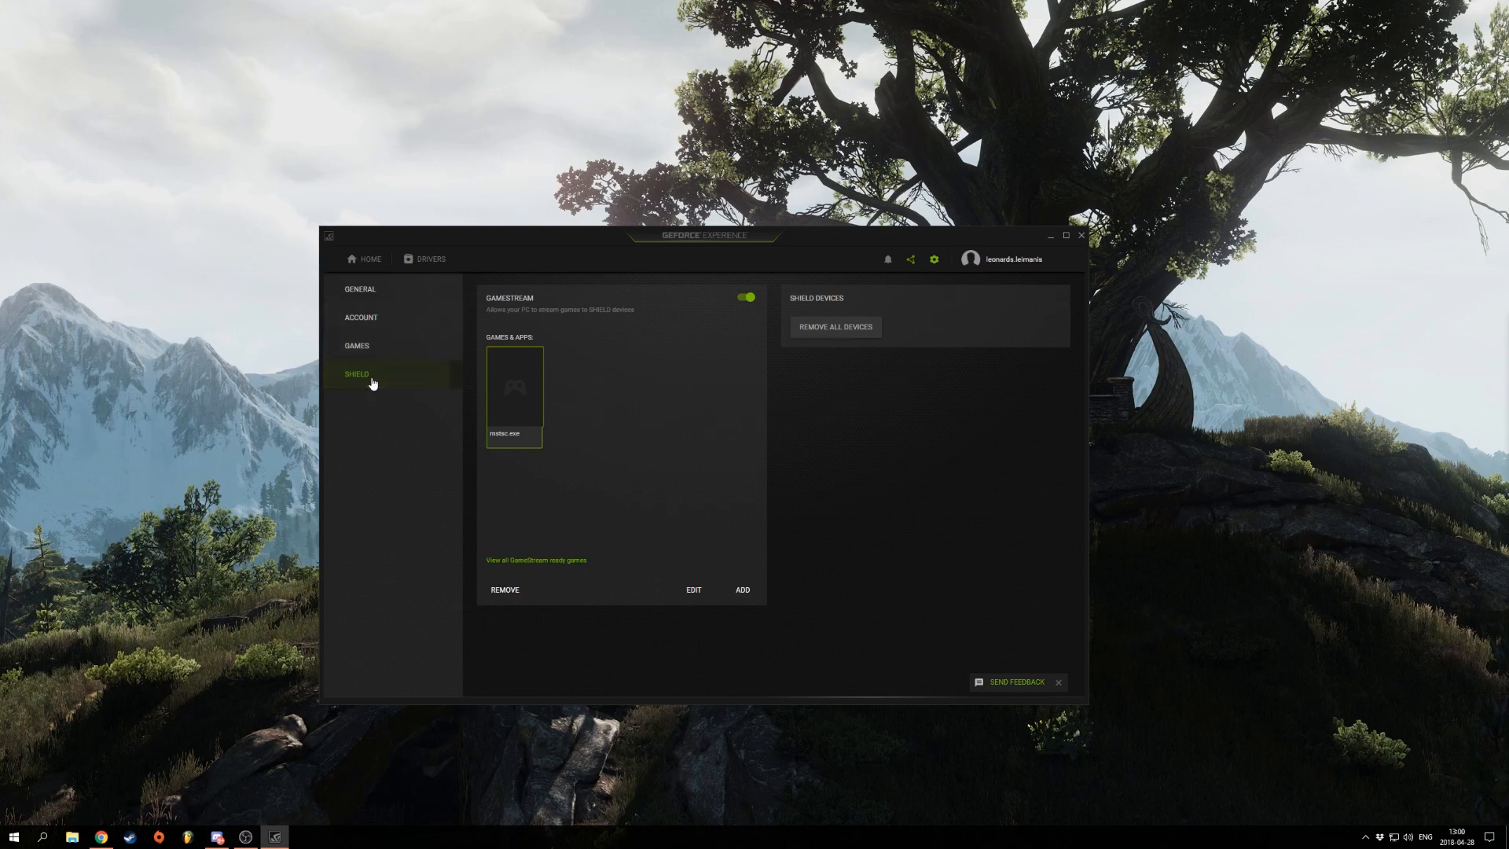
mouse_move(756, 309)
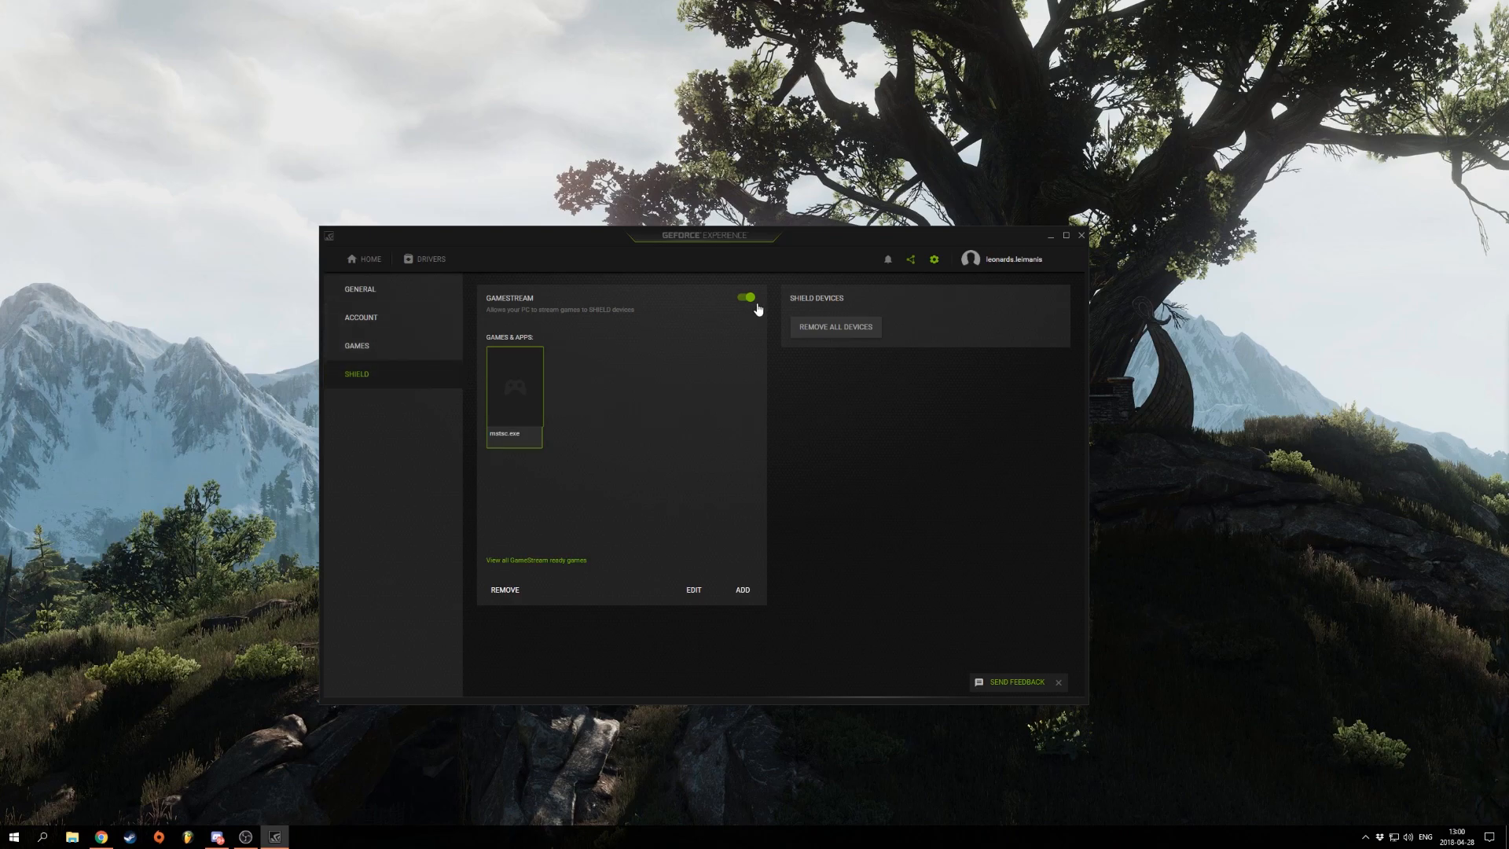
left_click(357, 346)
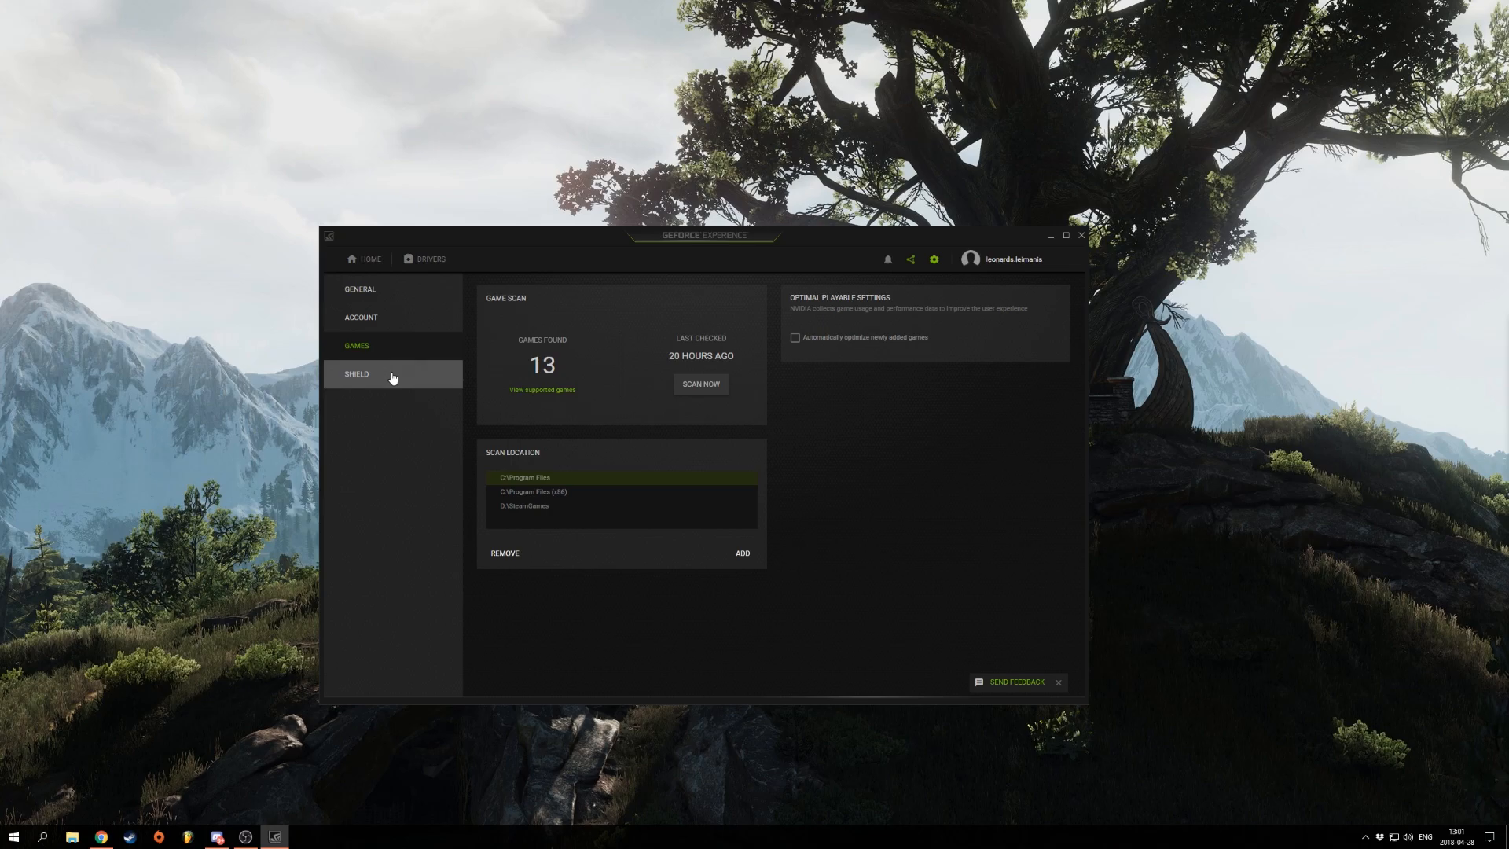
left_click(356, 374)
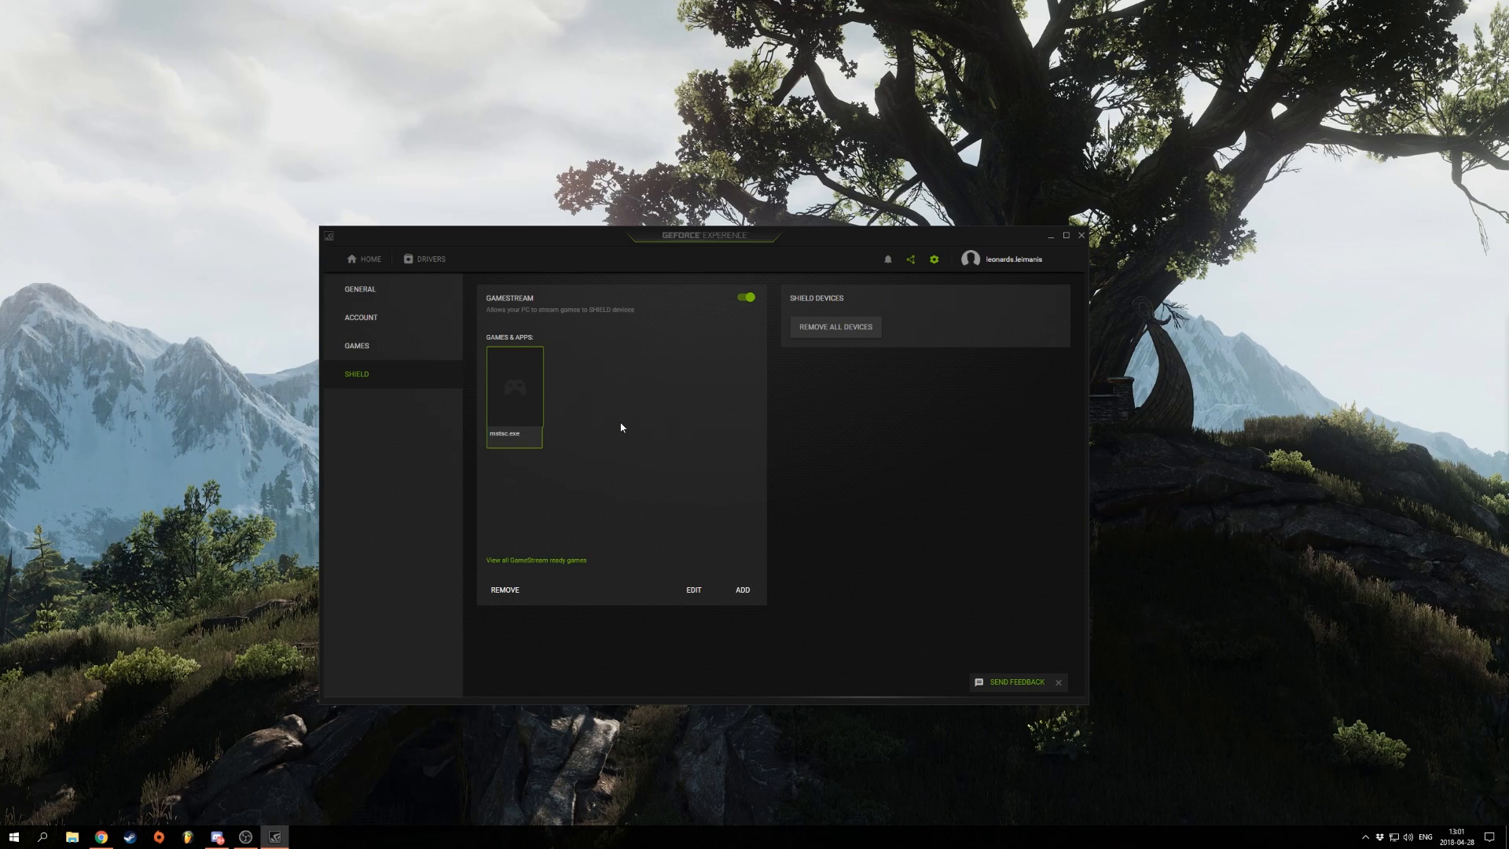
mouse_move(559, 424)
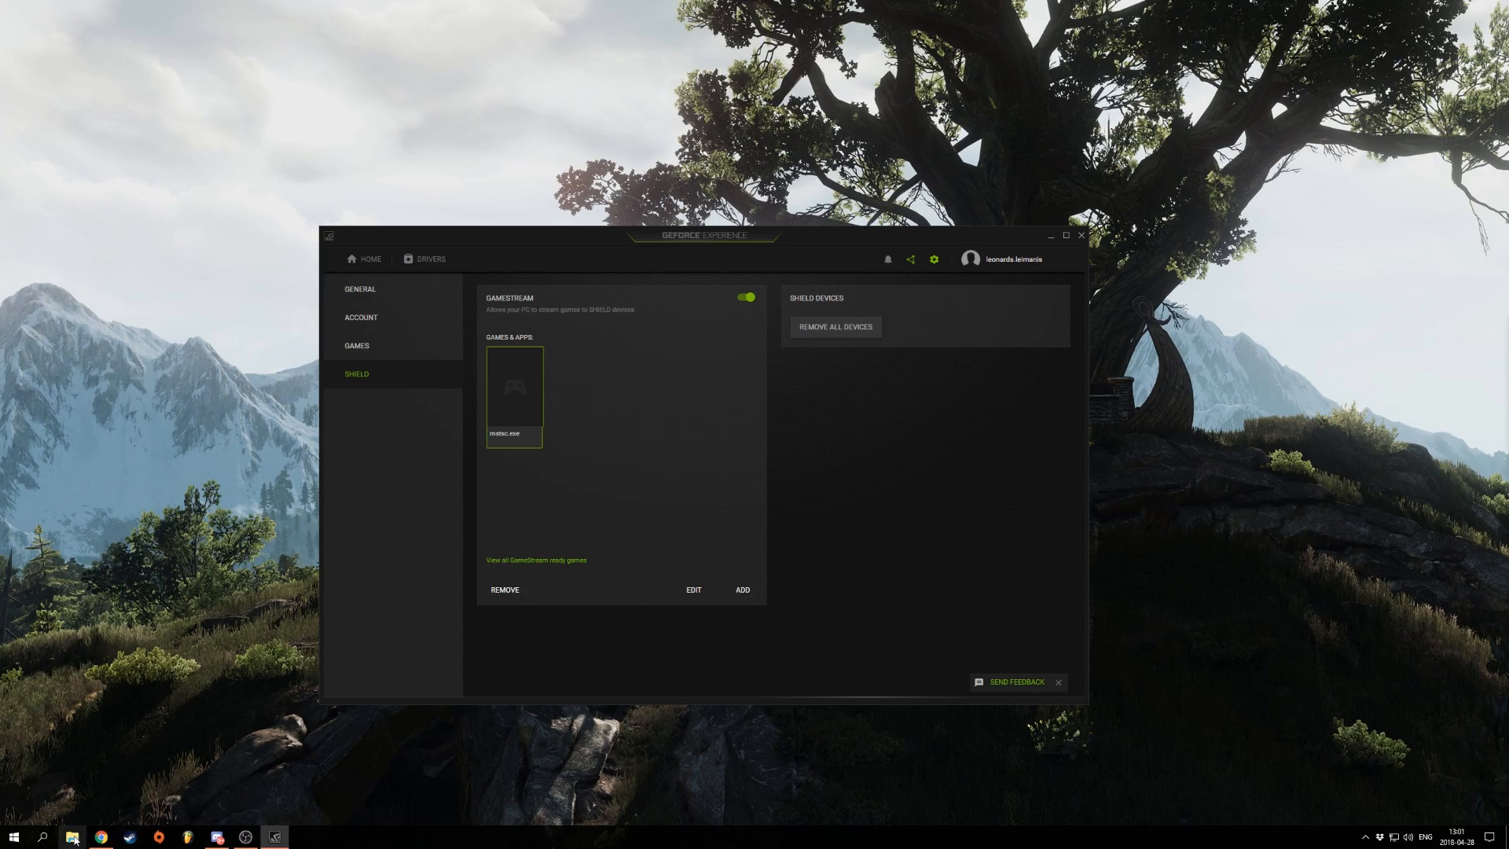
left_click(72, 837)
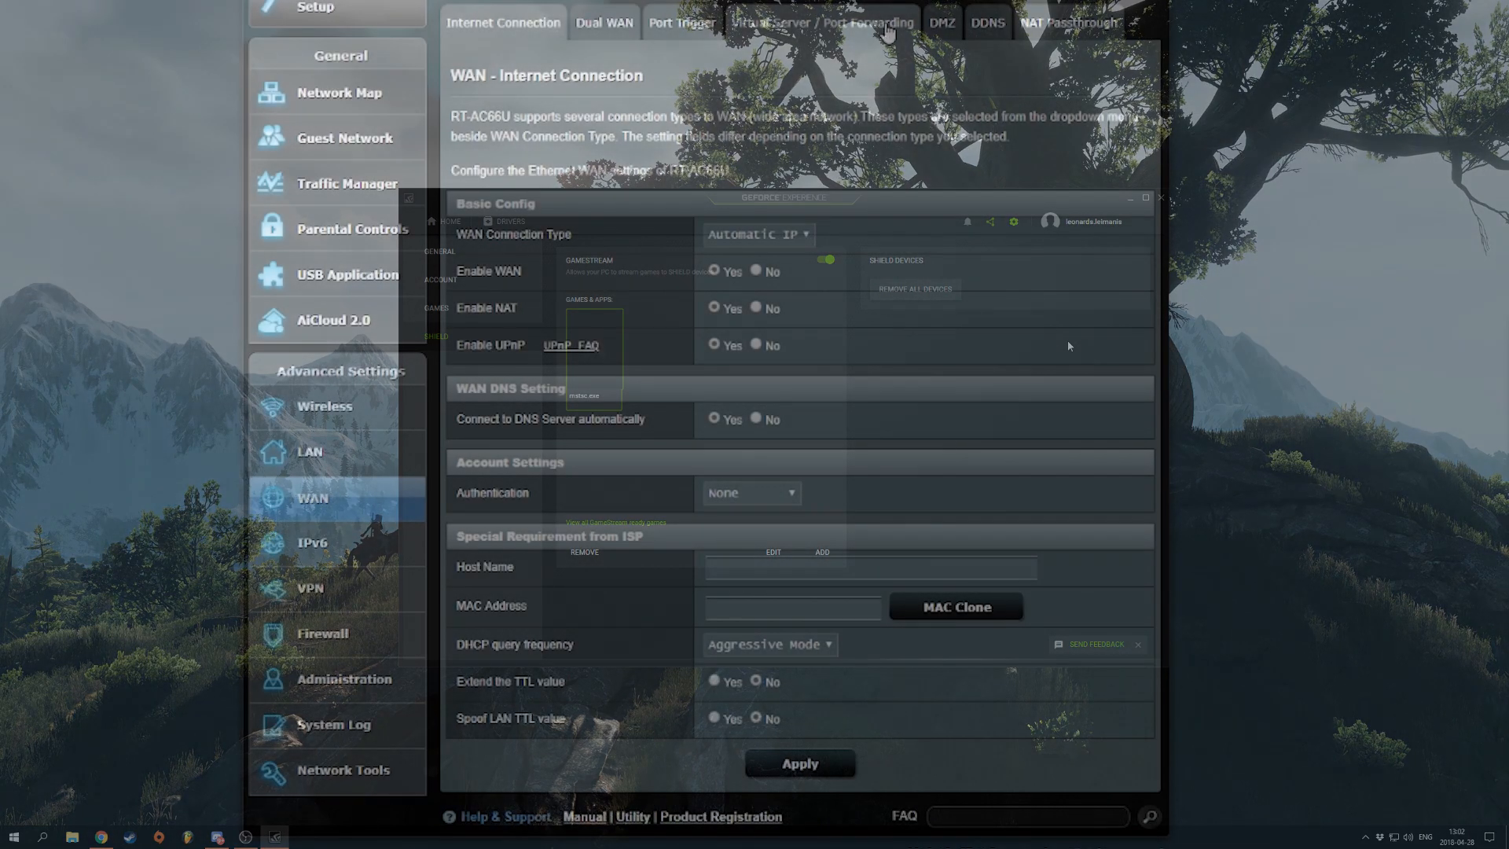
Show the router's empty Virtual Server / Port Forwarding list, then switch to Moonlight
left_click(813, 22)
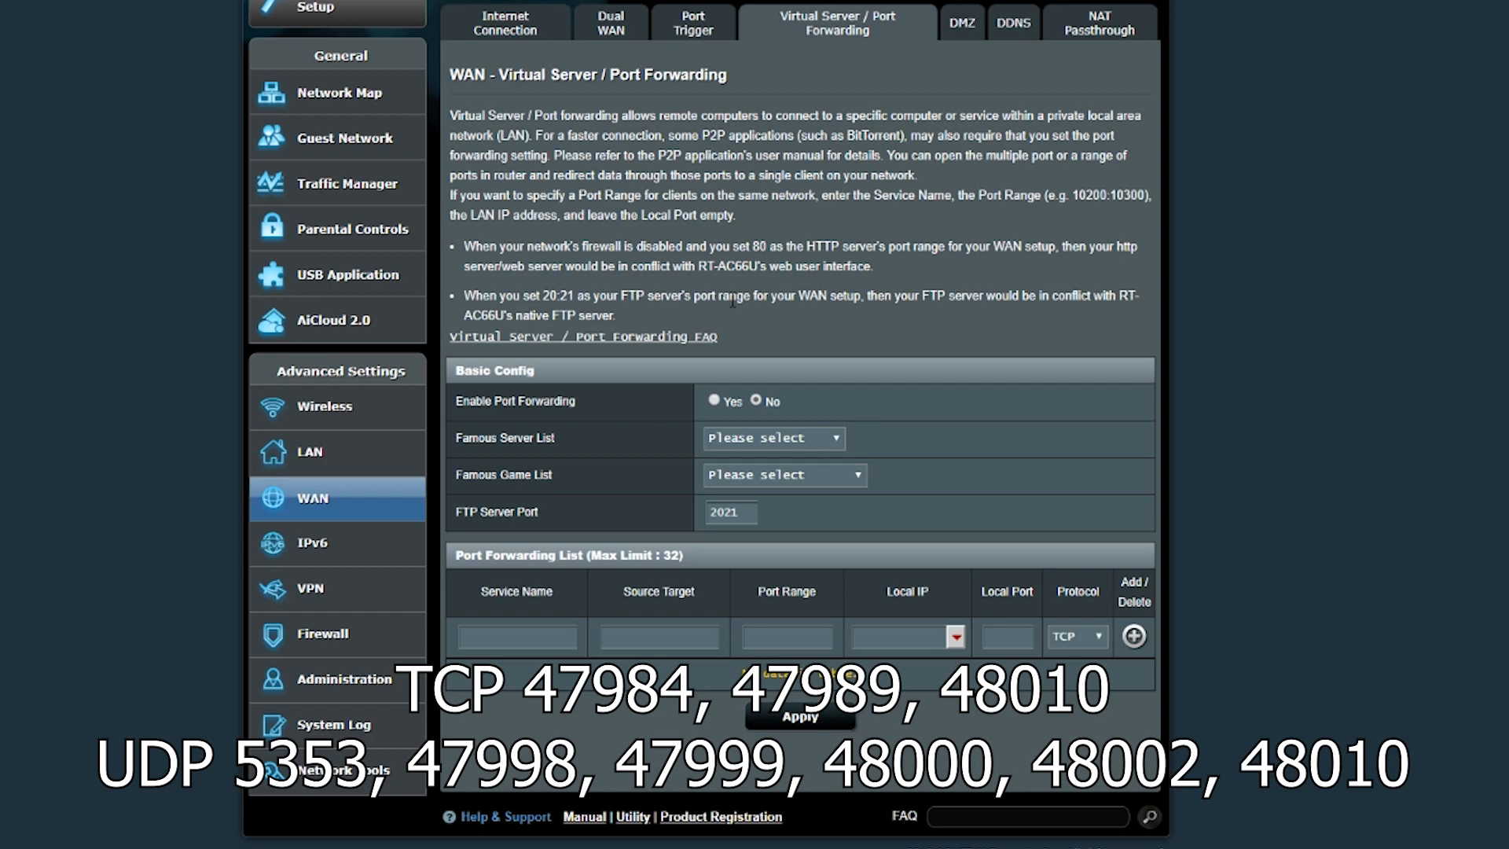
left_click(800, 718)
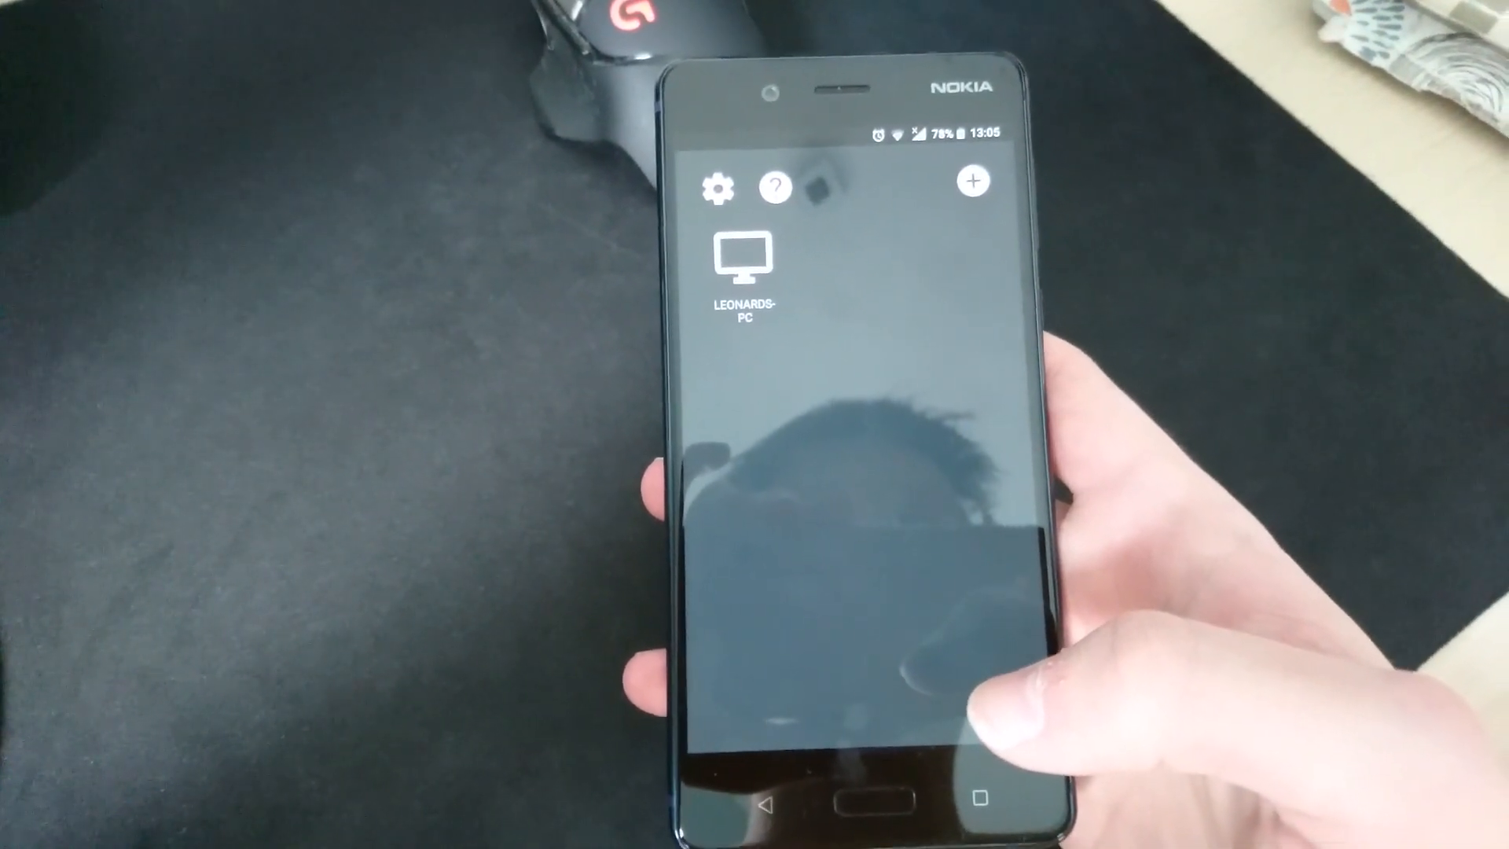
Tap LEONARDS-PC in Moonlight to list its games, including Fortnite and Steam
left_click(739, 265)
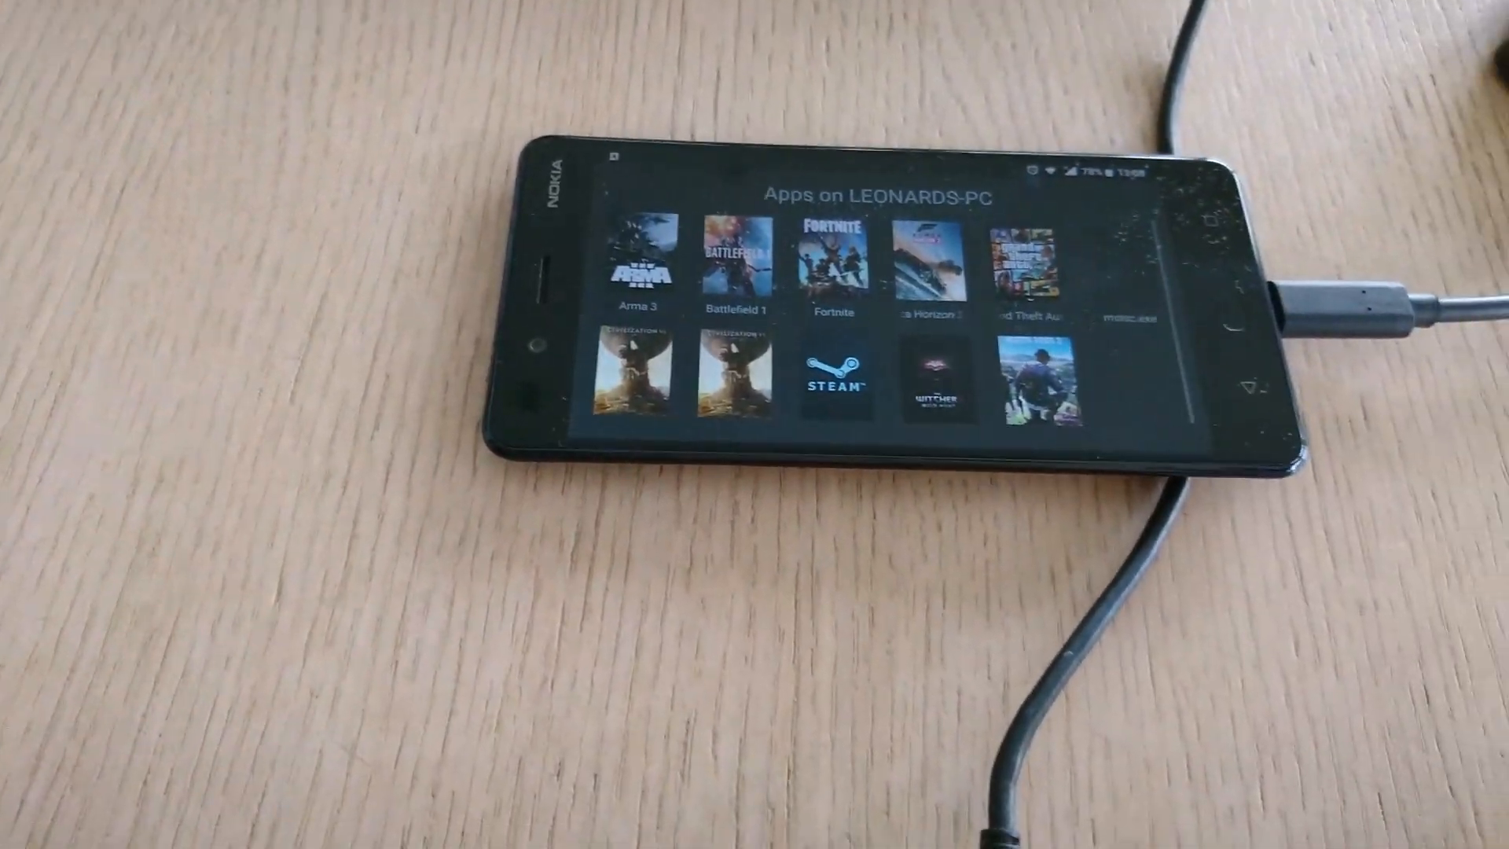